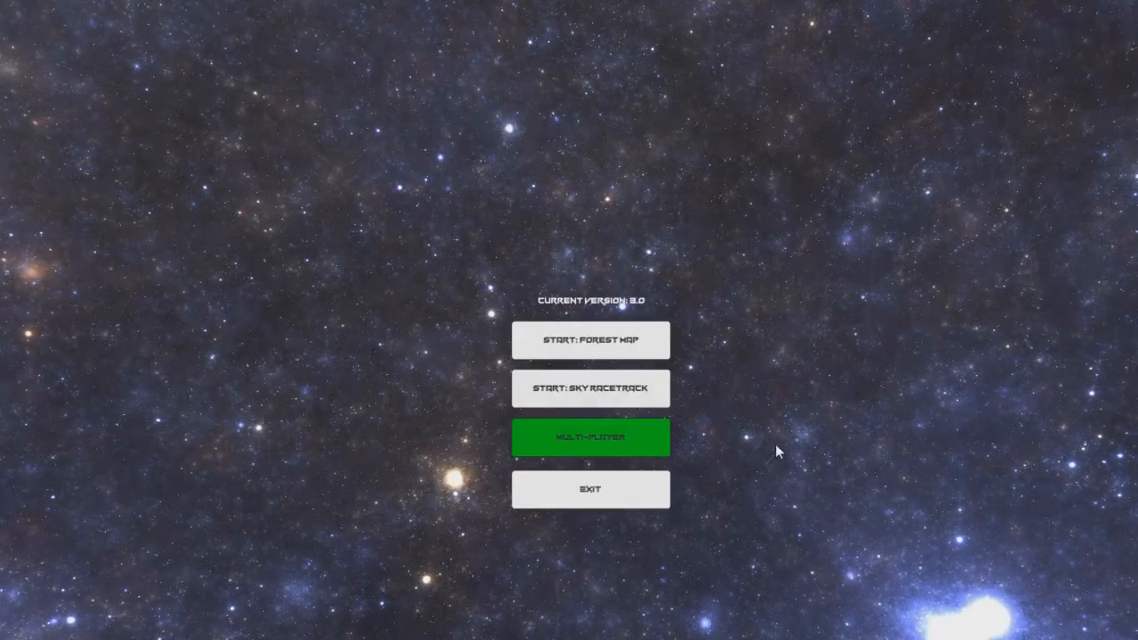
Step: Choose 'Start: Sky Racetrack' on the main menu to load the racetrack map
left_click(590, 388)
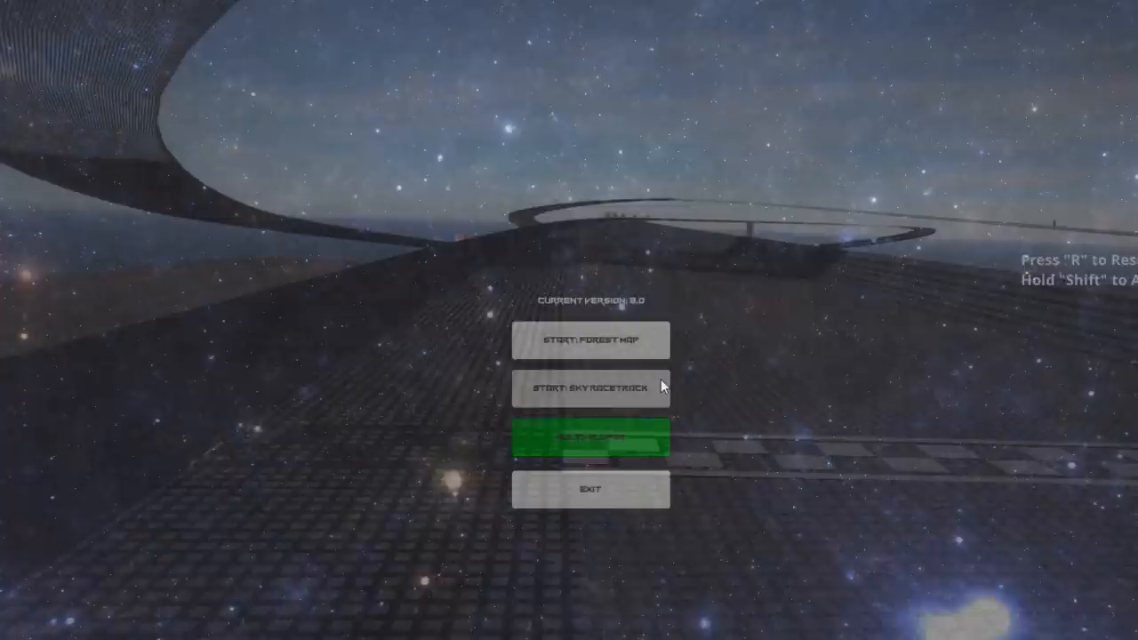
Step: Take control of the spinner on the Sky Racetrack to drive it around
left_click(589, 389)
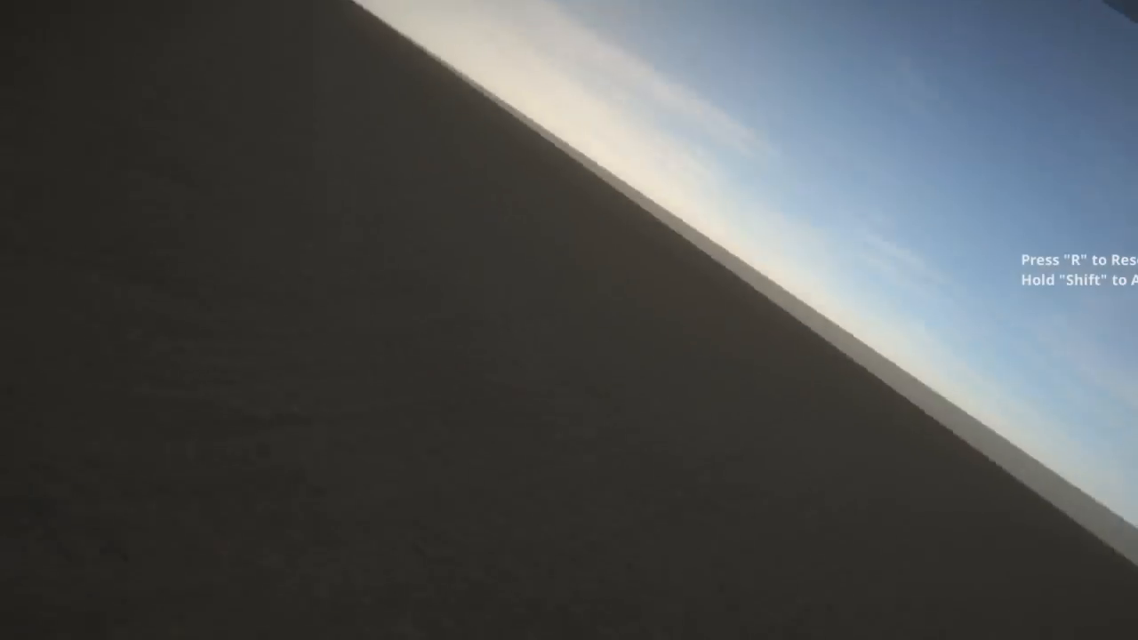
Step: Pause the race and choose 'Back to Menu' to return to the starry main menu
key("Escape")
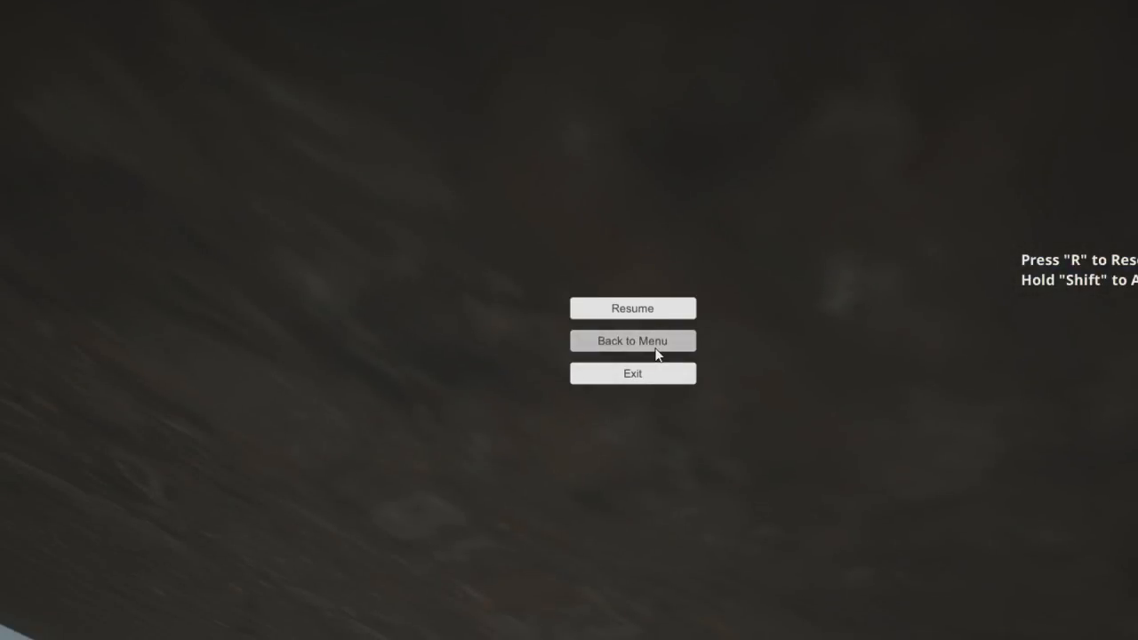
left_click(632, 341)
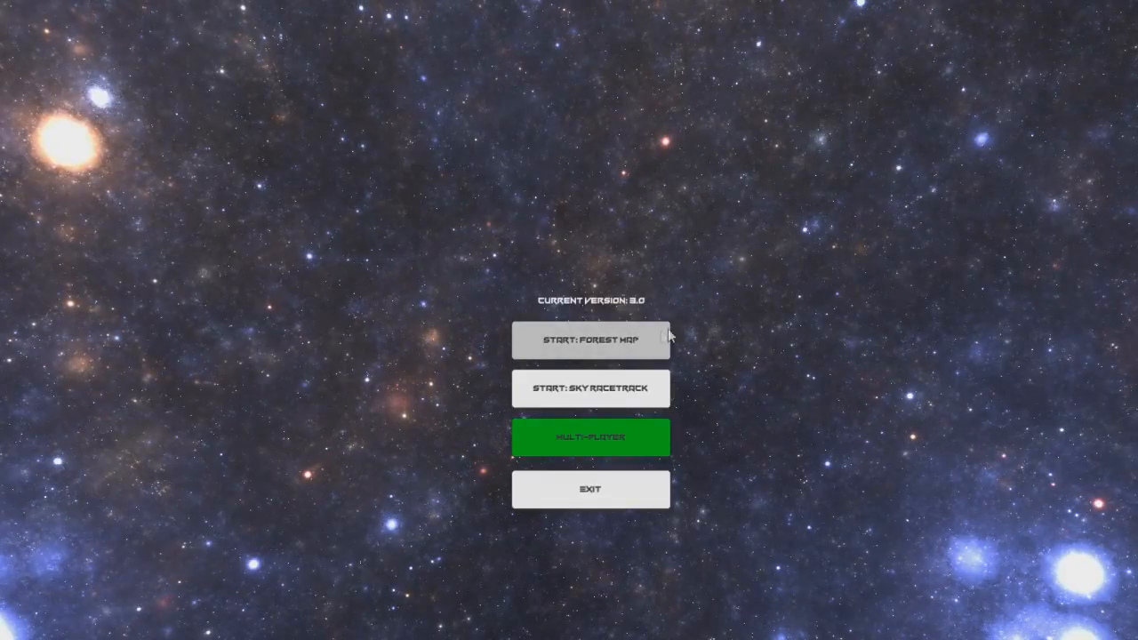
Step: Launch 'Start: Forest Map' to run the spinner through the forest level
left_click(590, 340)
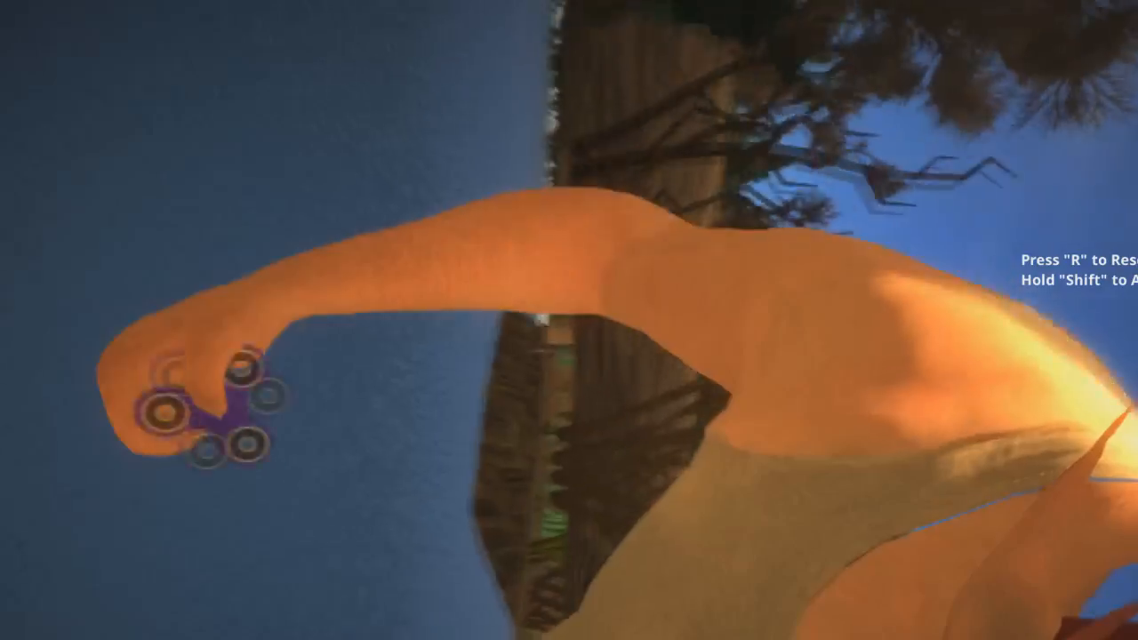
Step: Pause, go 'Back to Menu', and open Multi-Player 'List Servers', showing an empty list
key("Escape")
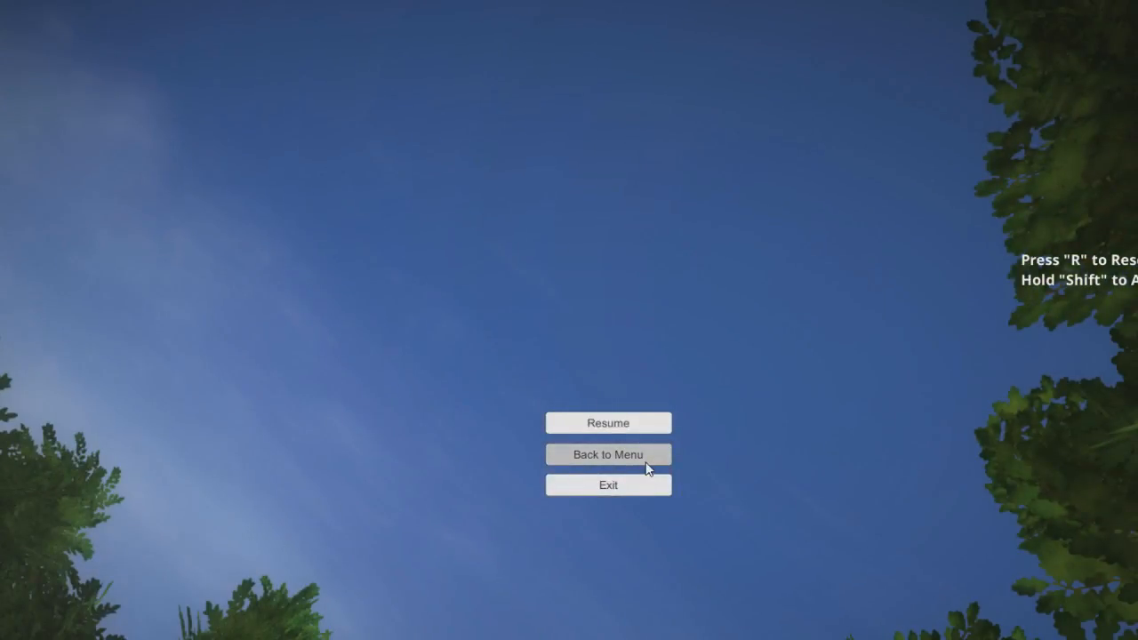
left_click(608, 454)
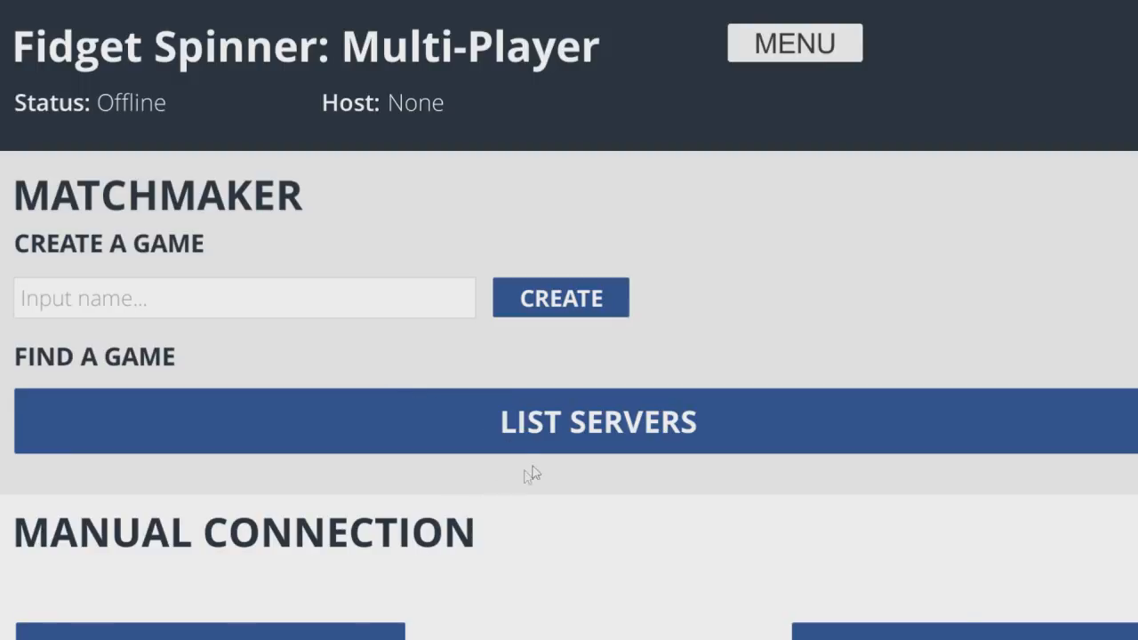
left_click(598, 421)
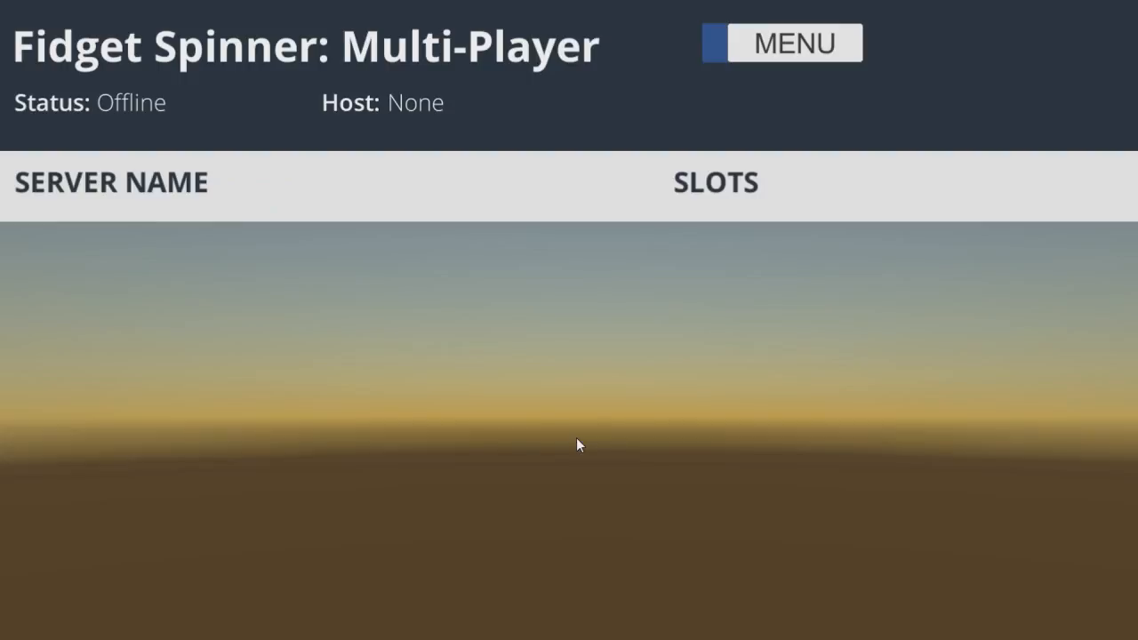